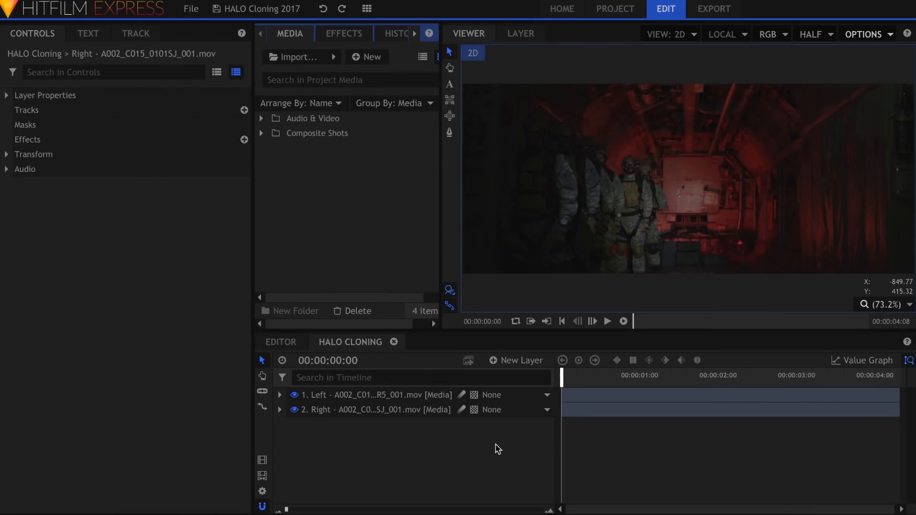
- Hide the Left layer and review the Right soldier clip from the one-second mark
left_click(606, 320)
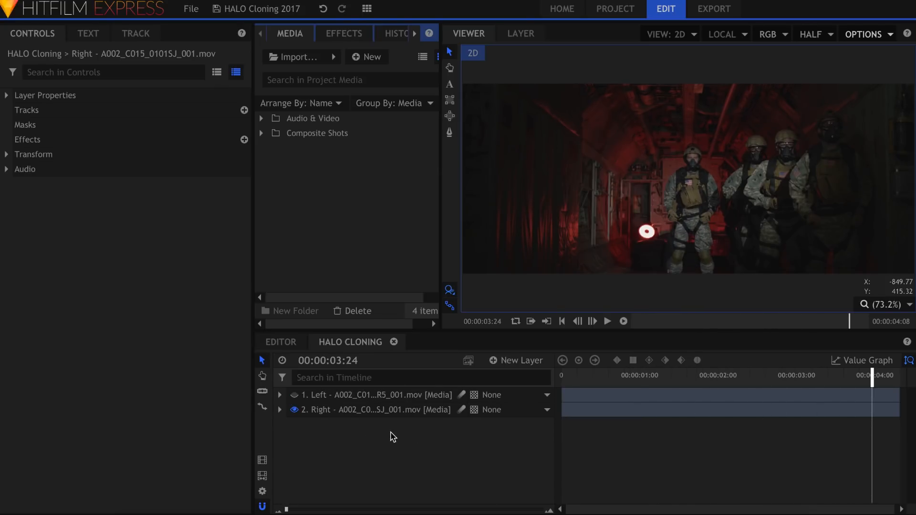
left_click(640, 375)
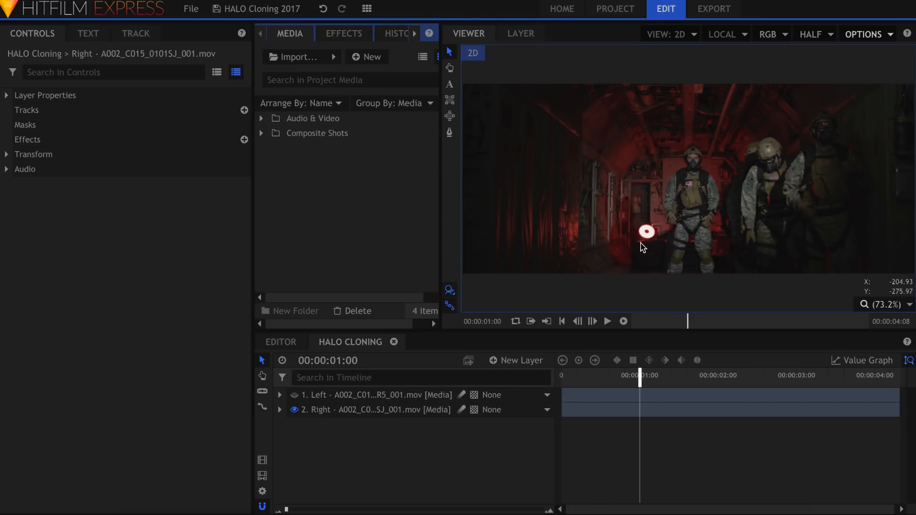
left_click(606, 320)
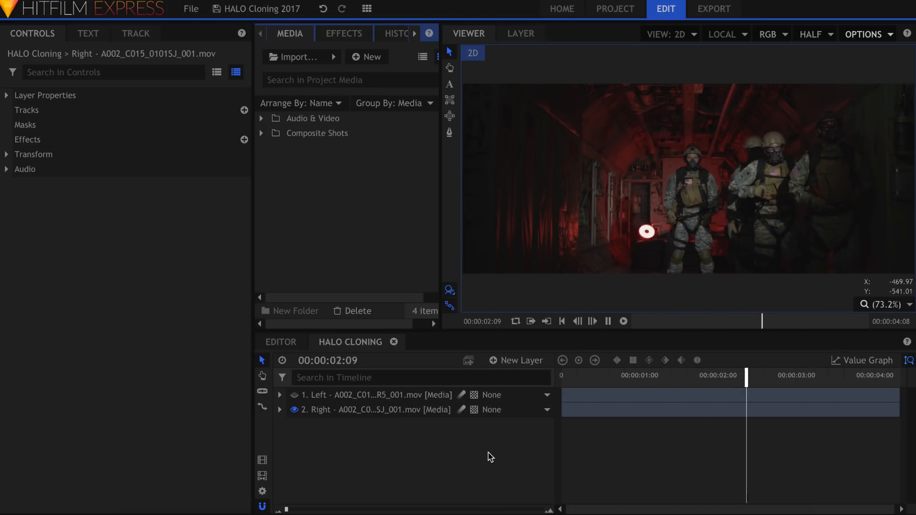
left_click(607, 320)
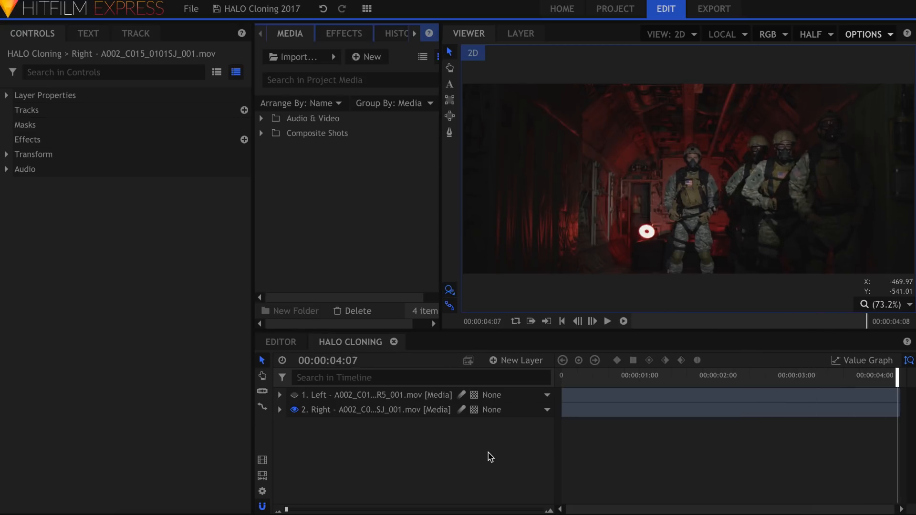
left_click_drag(900, 375, 654, 384)
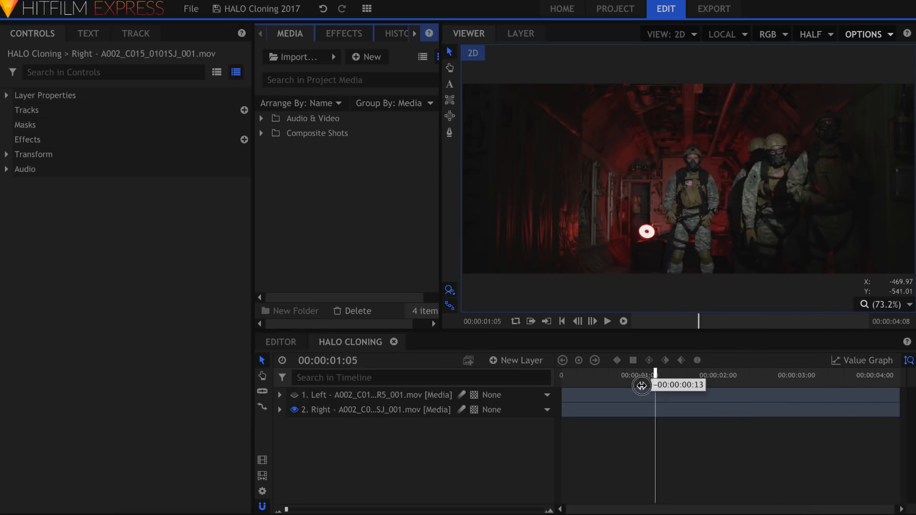
left_click_drag(641, 384, 621, 384)
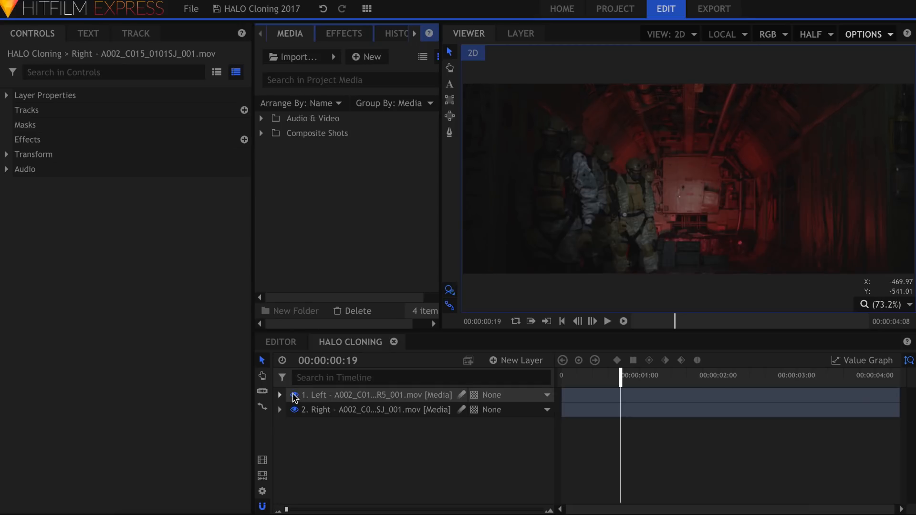
mouse_move(295, 395)
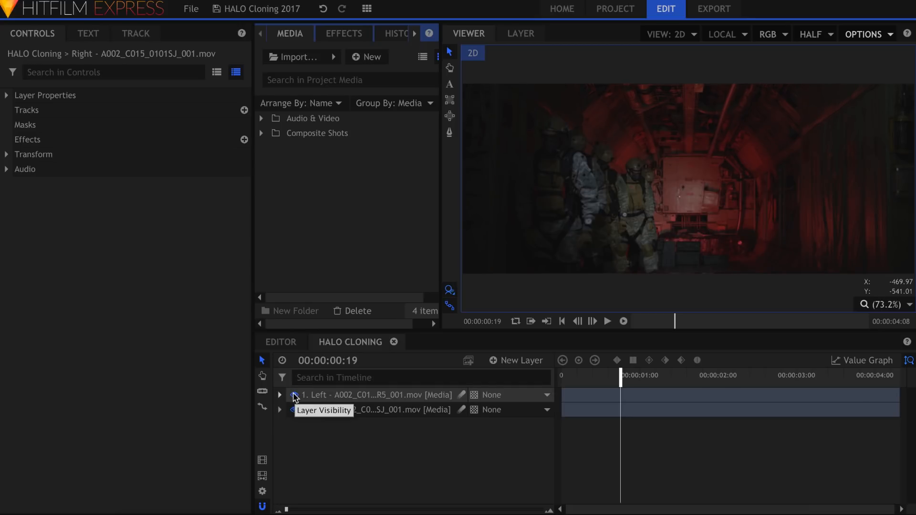
- Lower the Left layer's Opacity to 50% and play back to check the overlay
left_click(374, 394)
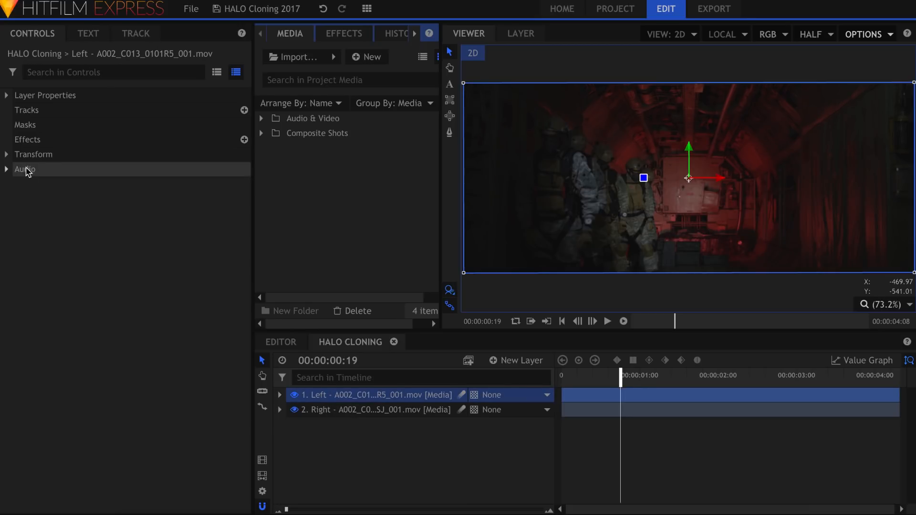
left_click(6, 155)
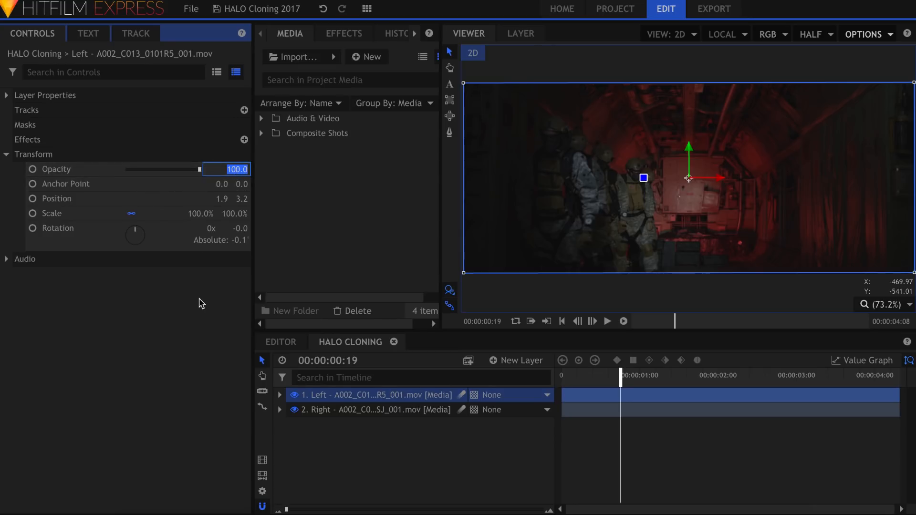
left_click_drag(197, 169, 163, 169)
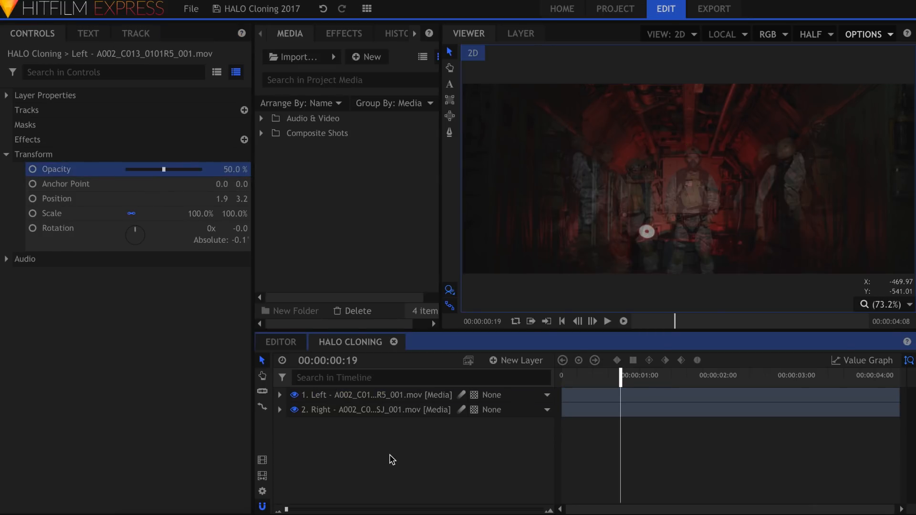
left_click(606, 320)
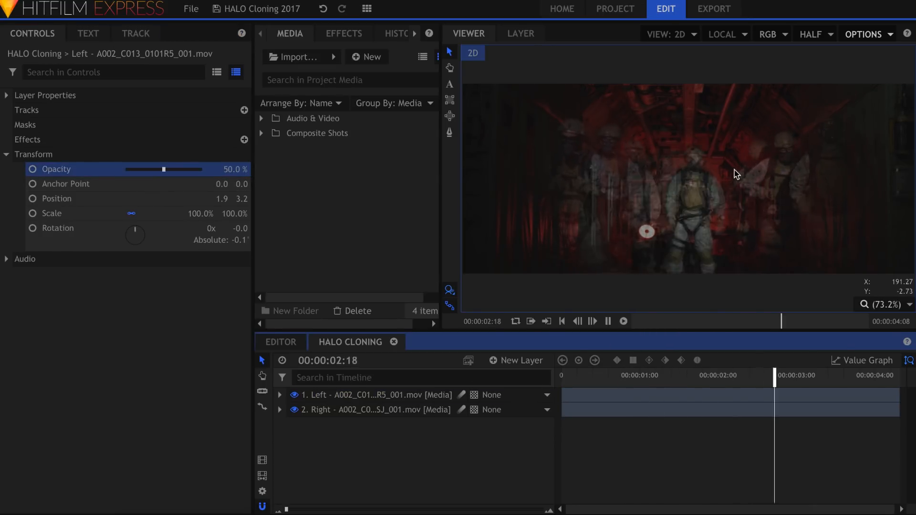
left_click(621, 320)
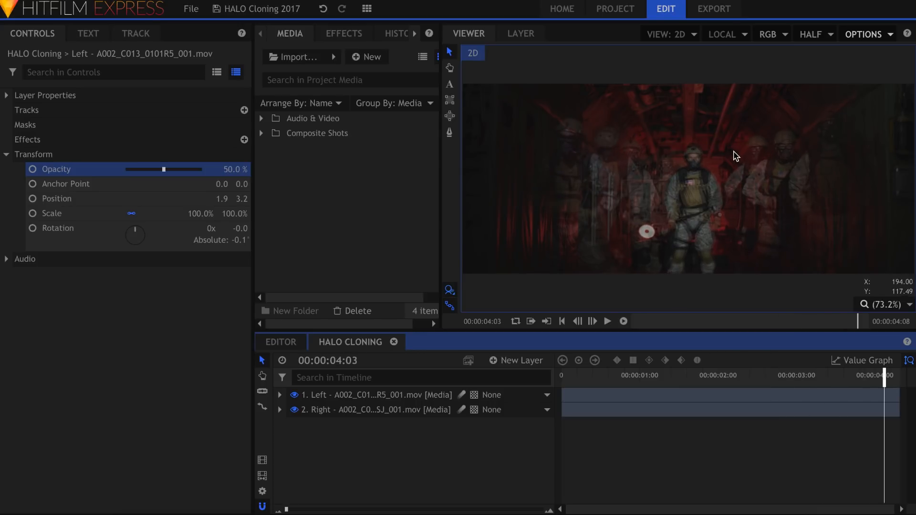
mouse_move(674, 277)
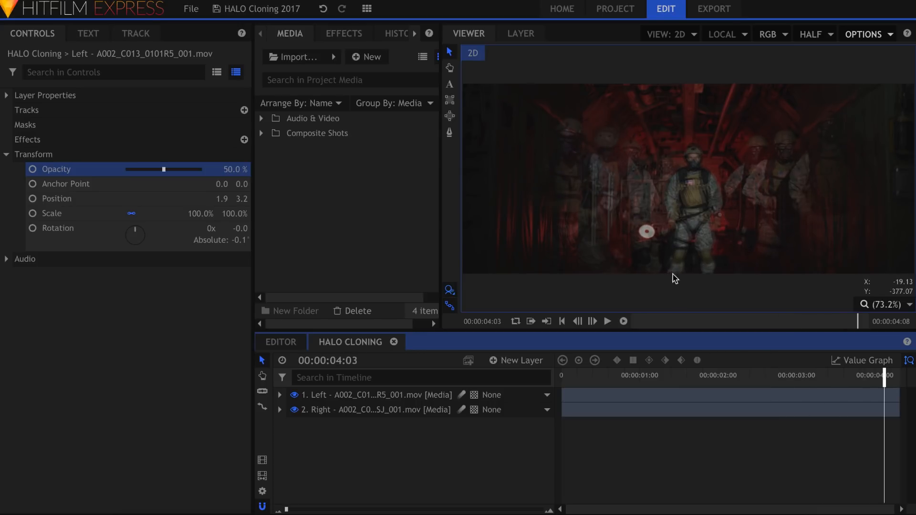
left_click(362, 395)
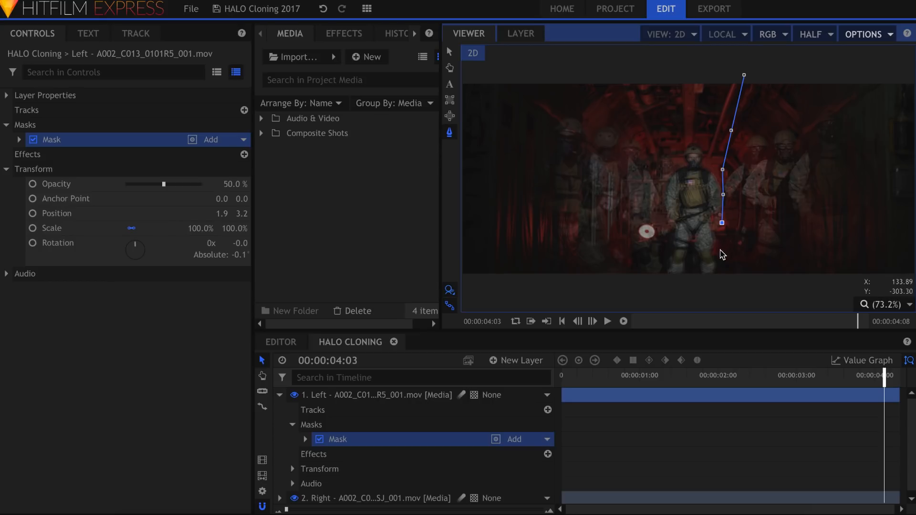
- Mask the Left layer's left side, fit the viewer, and restore Opacity to 100%
scroll("down", 3)
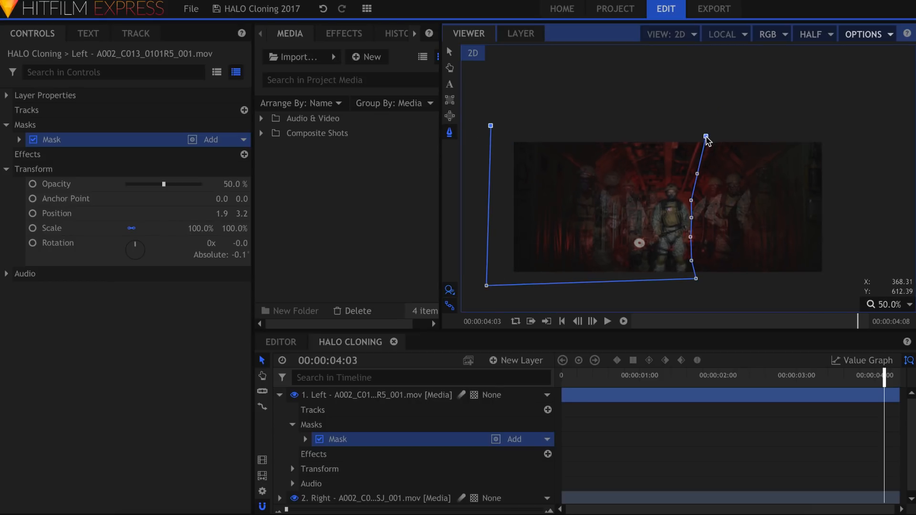
left_click(888, 304)
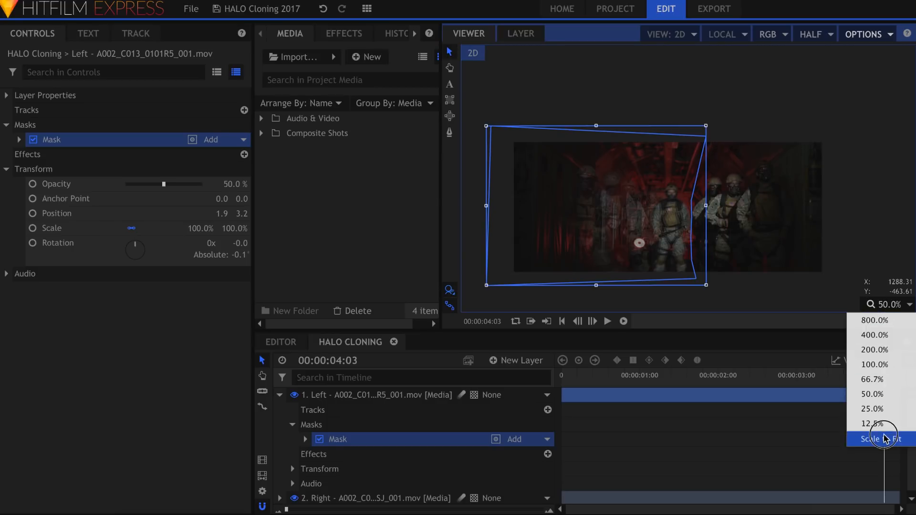
left_click(877, 439)
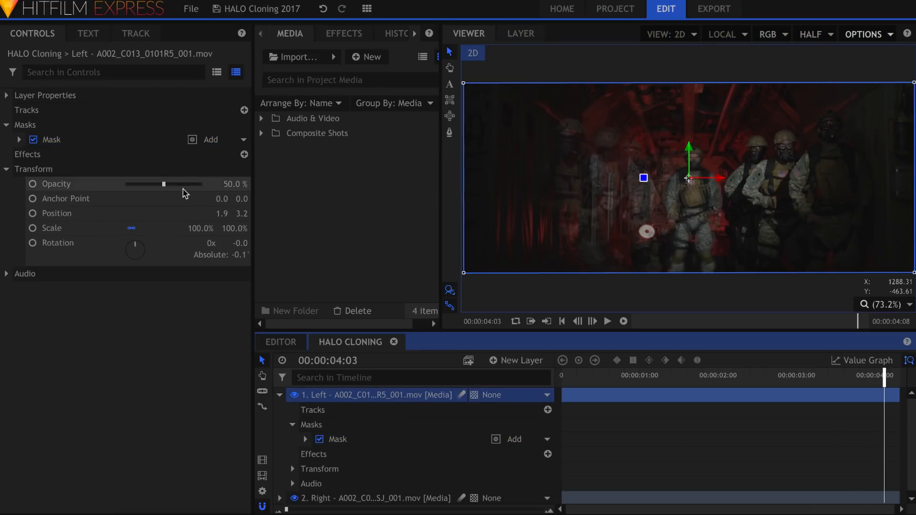
left_click_drag(163, 183, 201, 183)
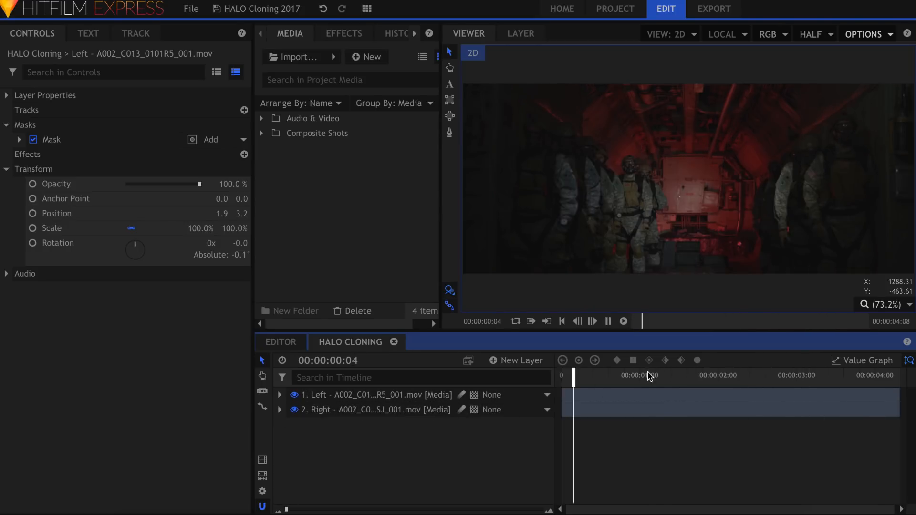
- Draw a second freehand mask around the soldier's arm and enable Path keyframes
left_click(749, 375)
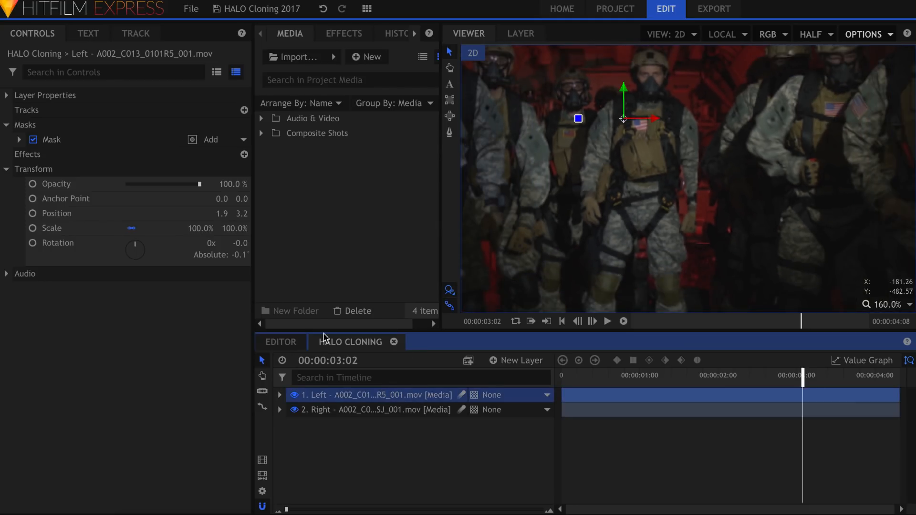
left_click(34, 139)
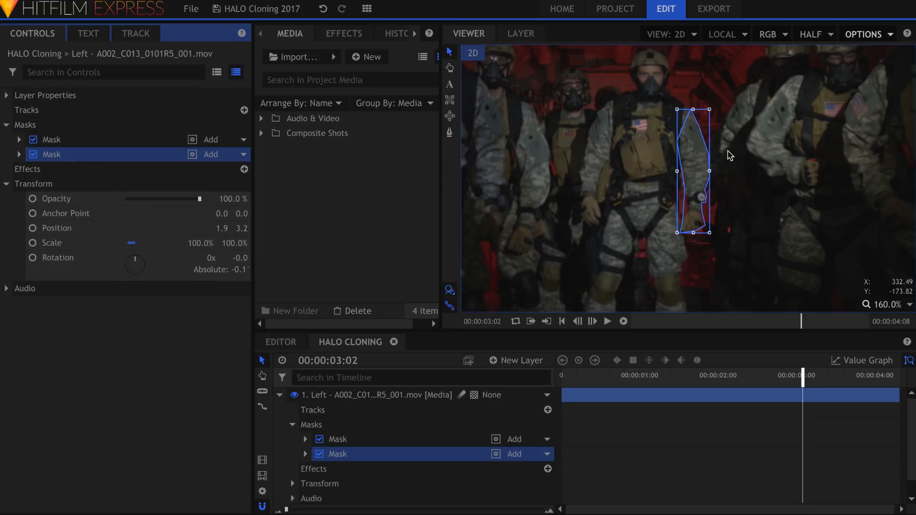
left_click(19, 155)
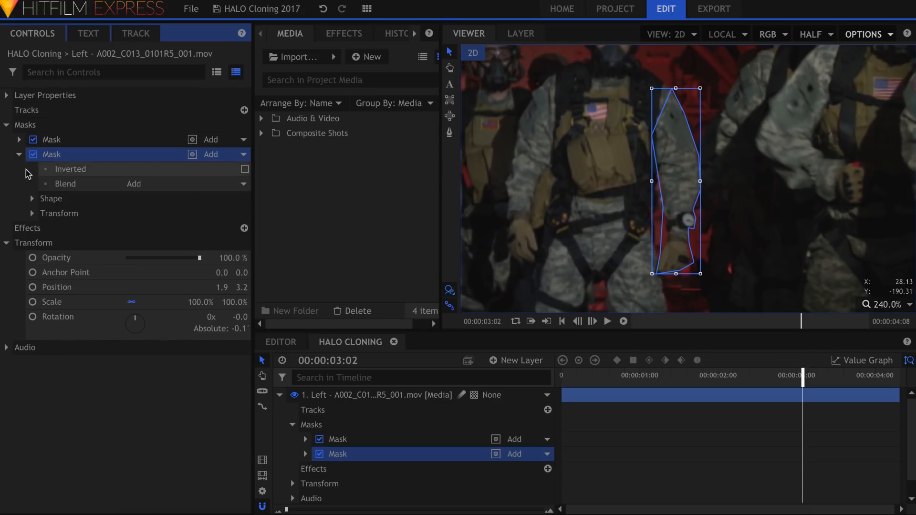
left_click(31, 213)
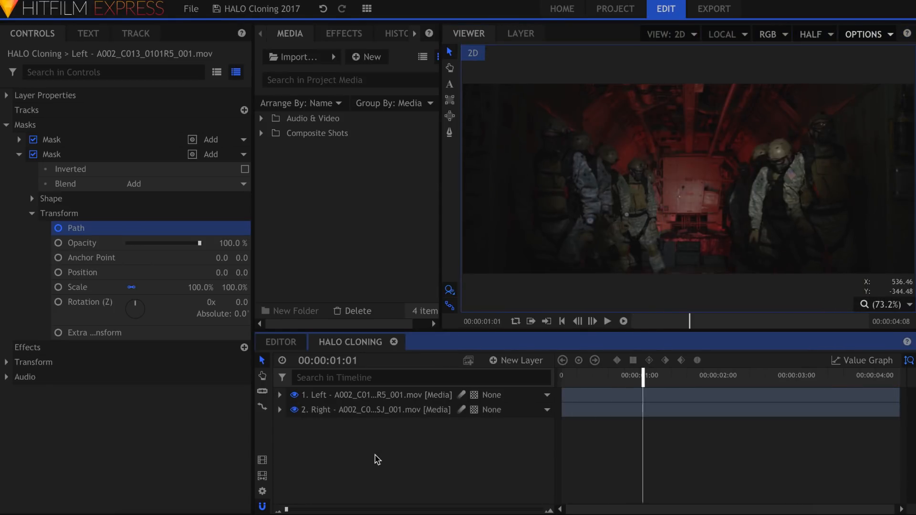
- Set the arm mask to −2 px Expansion and 3 px Feather, name the masks Isolation and Arm
left_click(32, 199)
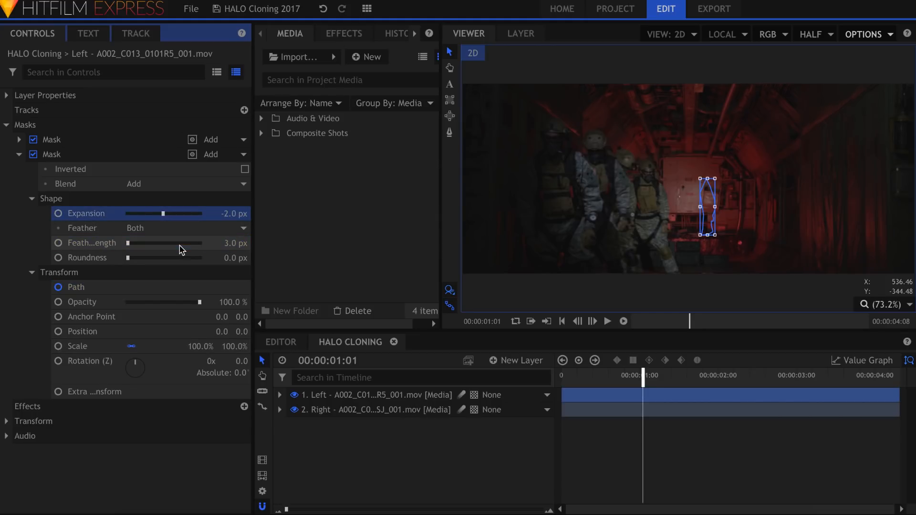
left_click(607, 321)
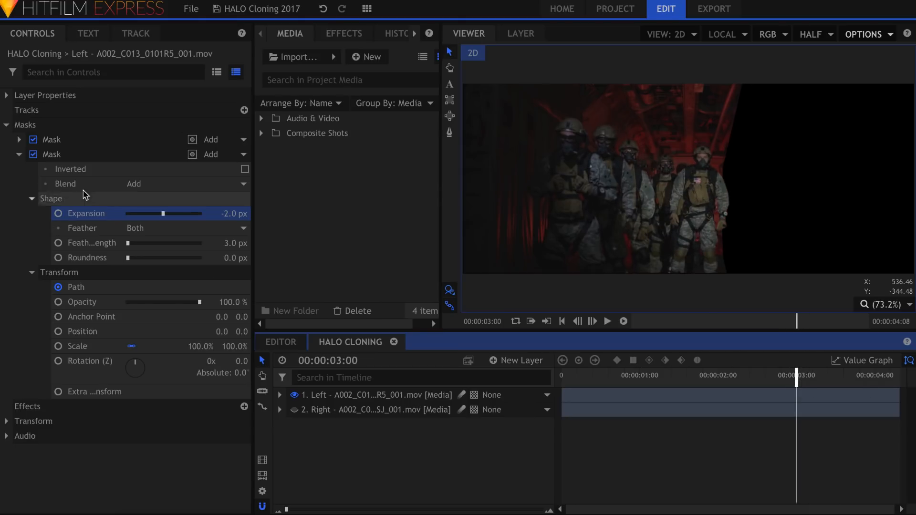
left_click(52, 155)
type("shake")
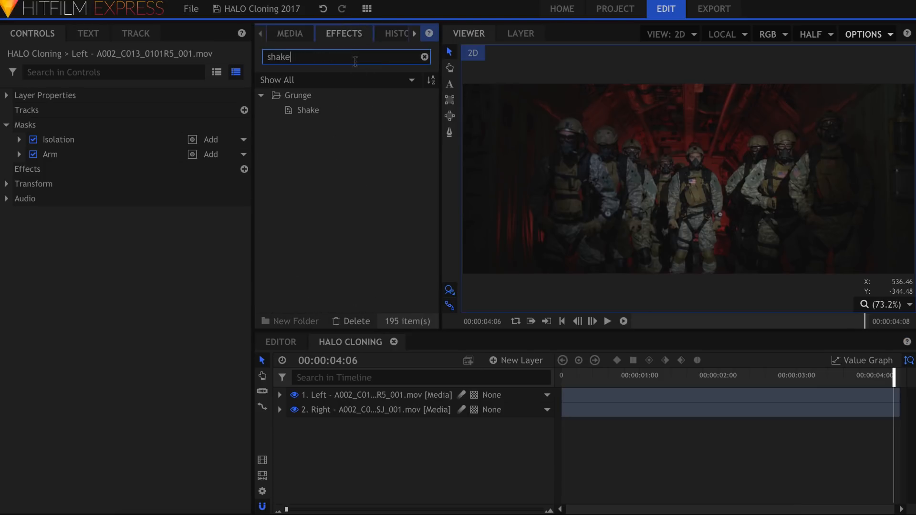
- Add Camera Shake Video to the timeline and create a point layer named Shake Point
left_click(424, 56)
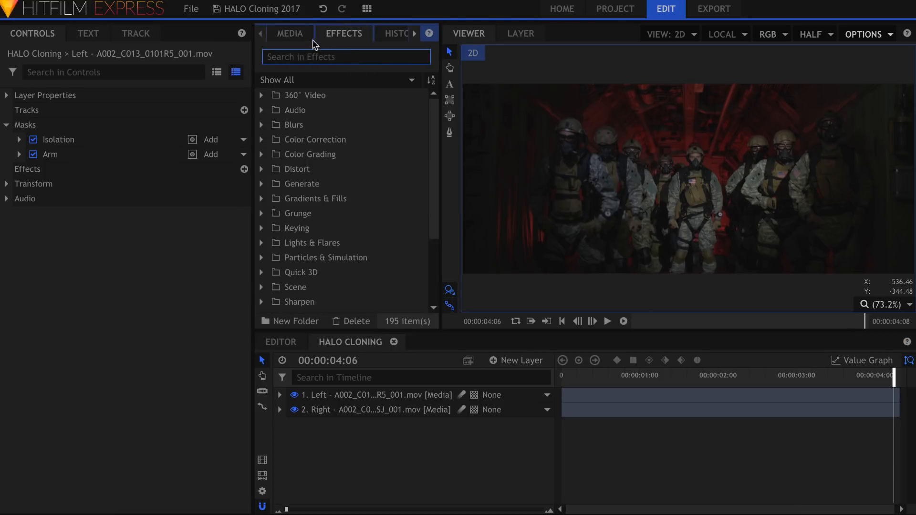
left_click(290, 33)
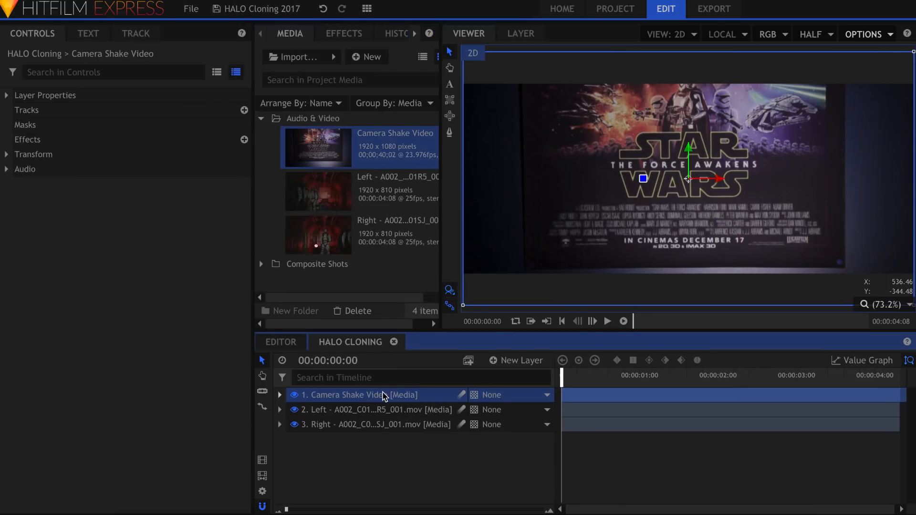
left_click(607, 321)
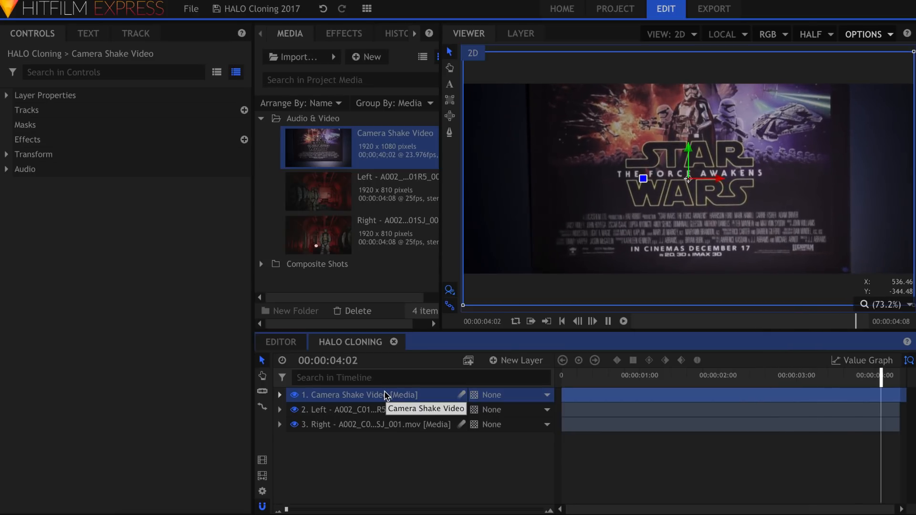
left_click(516, 359)
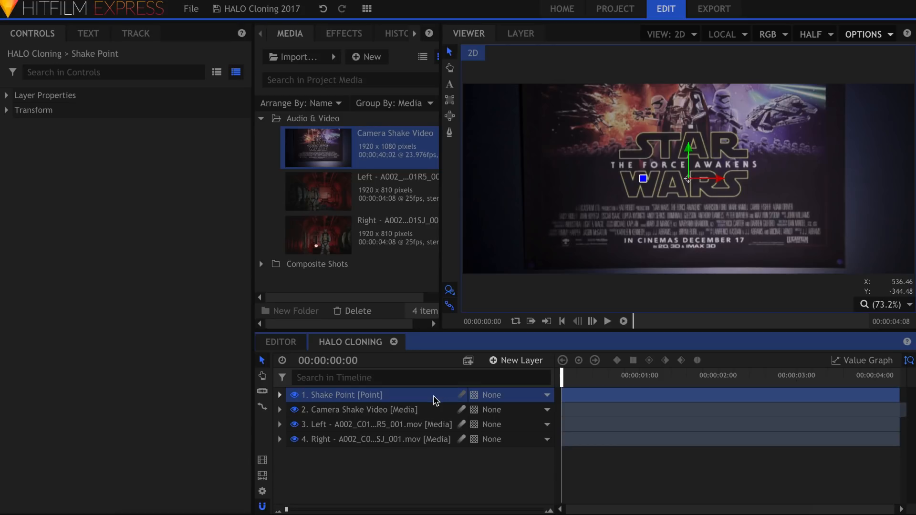
- Add a Double Points tracker on the poster in Camera Shake Video and track forward
left_click(359, 409)
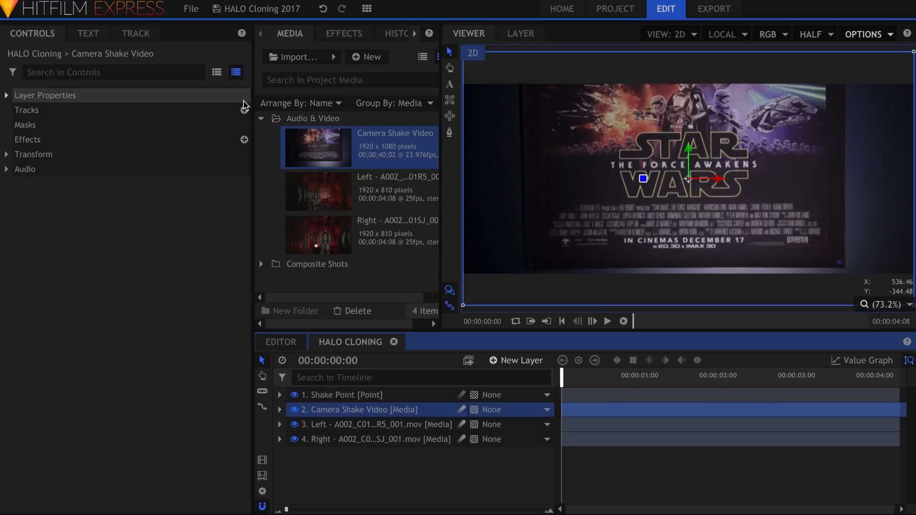
left_click(135, 34)
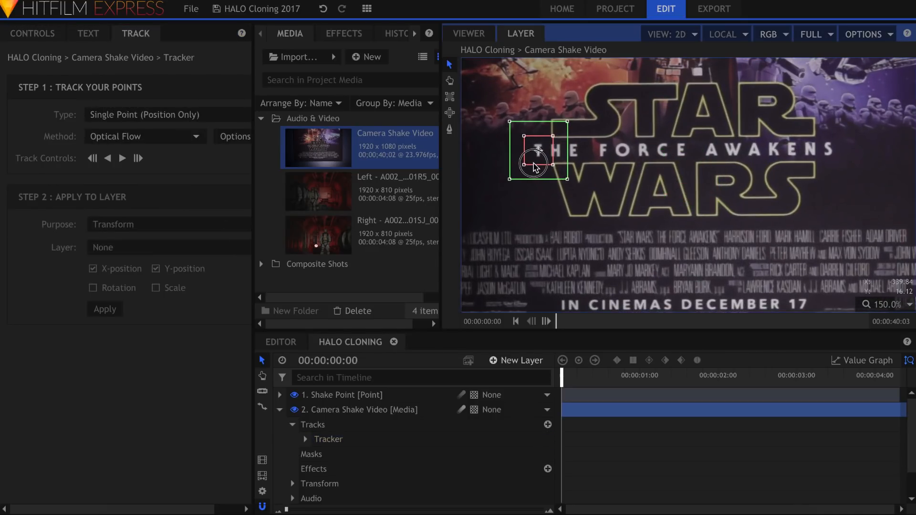
left_click(166, 115)
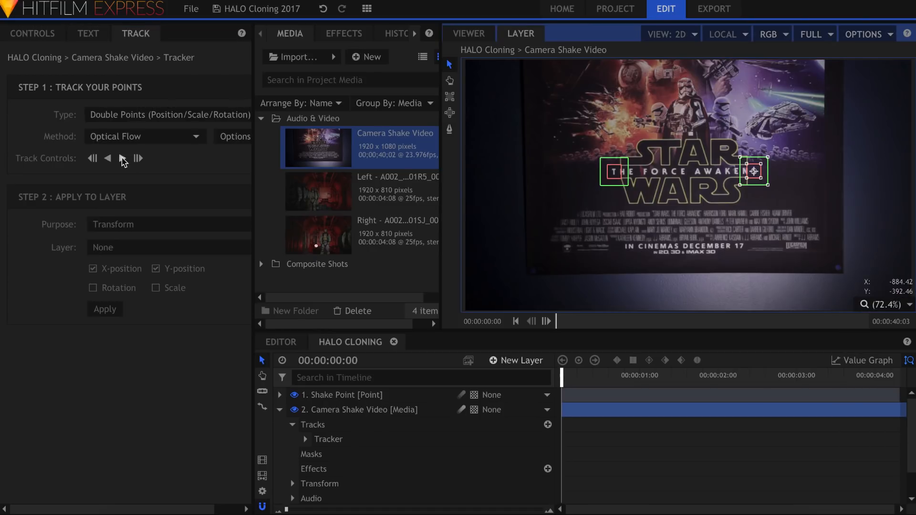
left_click(138, 158)
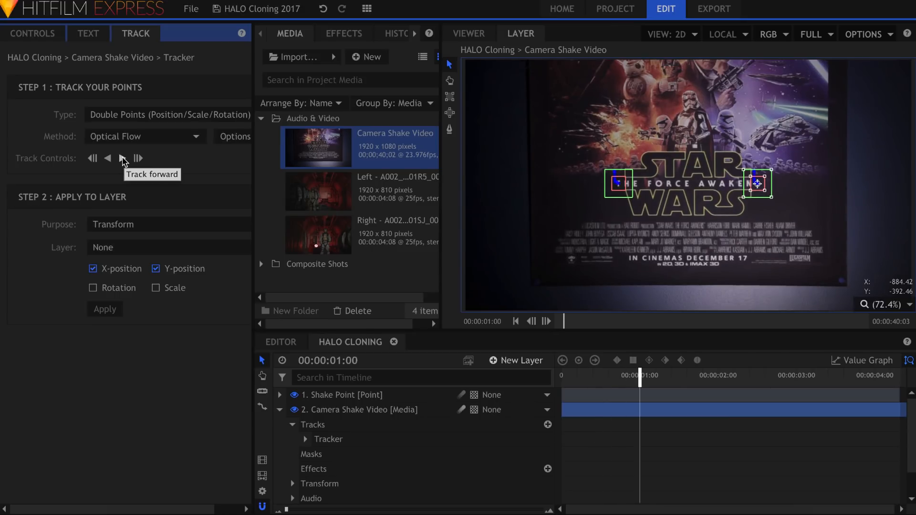
left_click(123, 159)
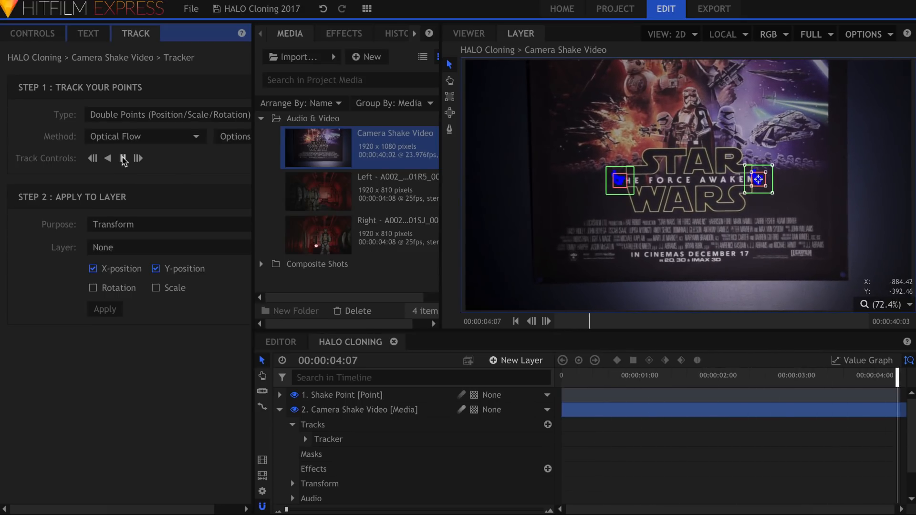
- Apply the tracked motion to the Shake Point layer
left_click(168, 247)
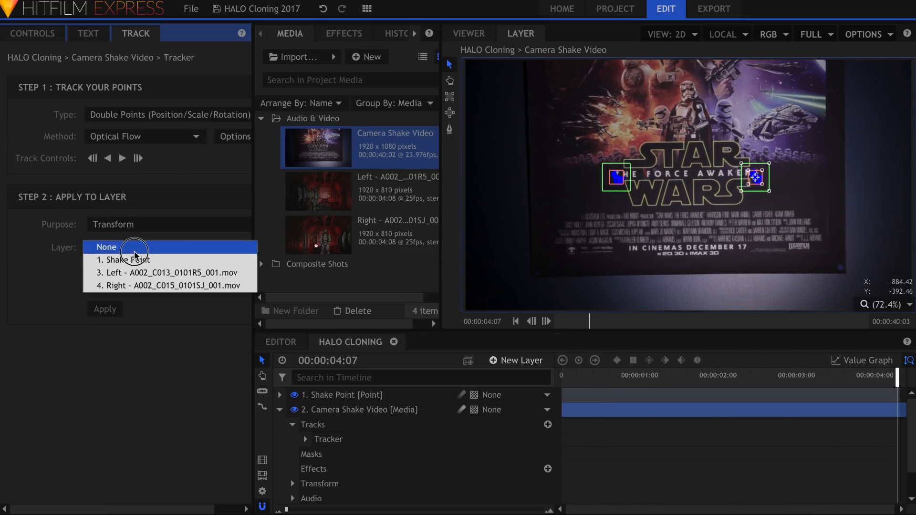
left_click(124, 260)
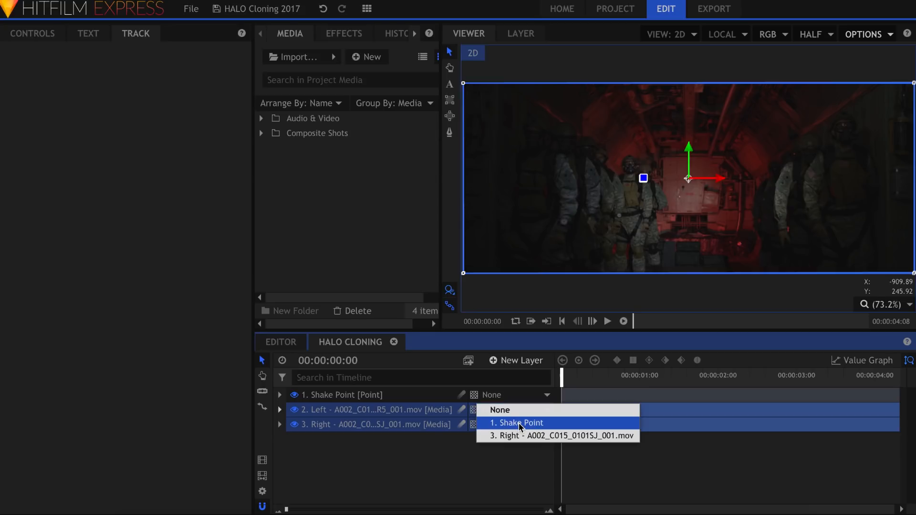
- Parent the Left and Right layers to Shake Point and scale Shake Point to 110%
left_click(519, 422)
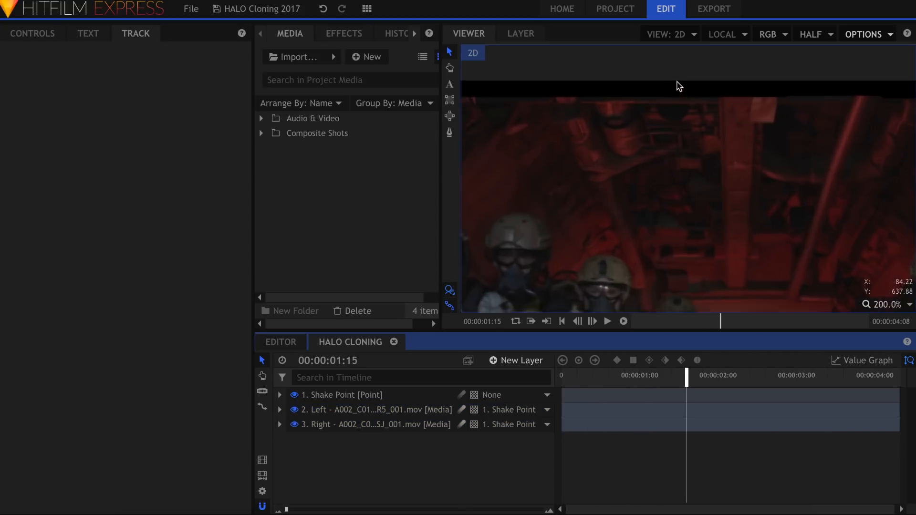
left_click(887, 303)
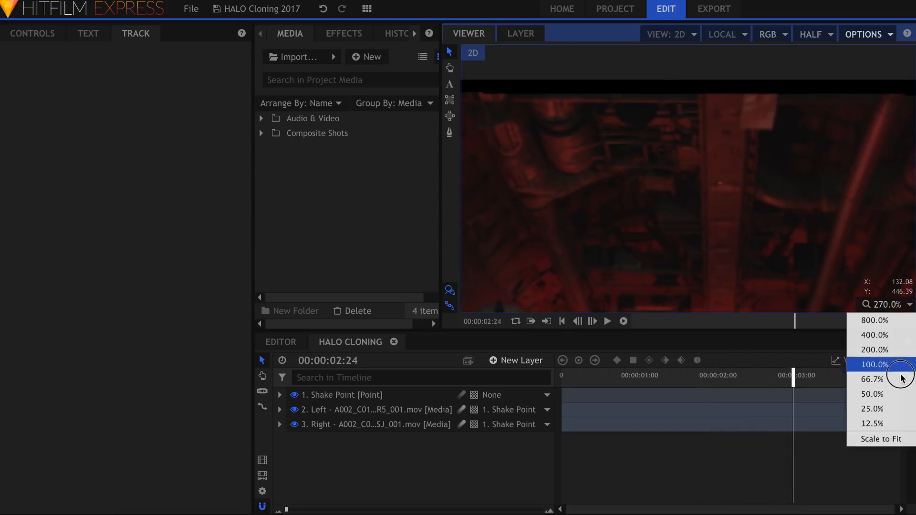
left_click(880, 438)
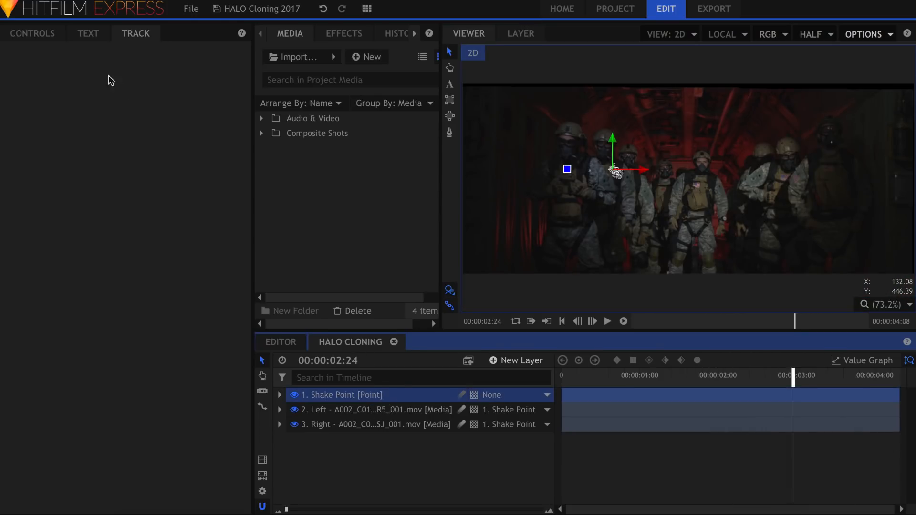
left_click(32, 33)
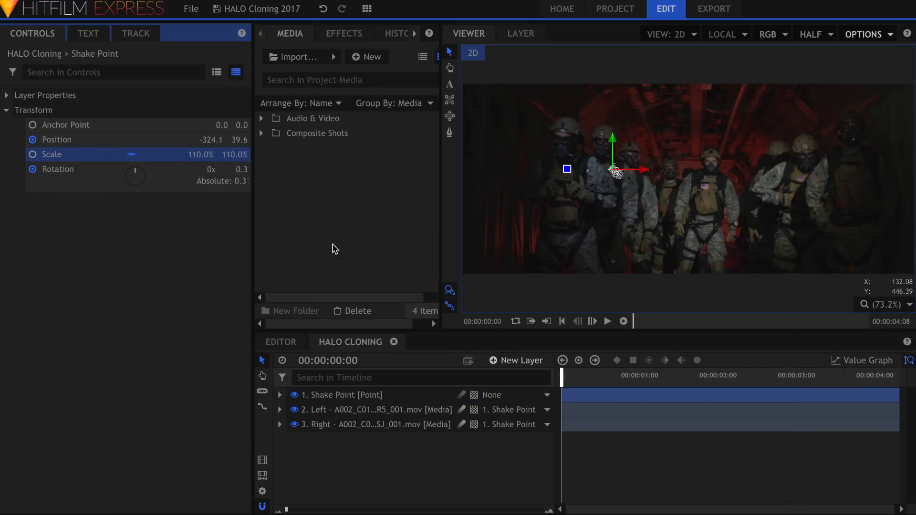
left_click(606, 320)
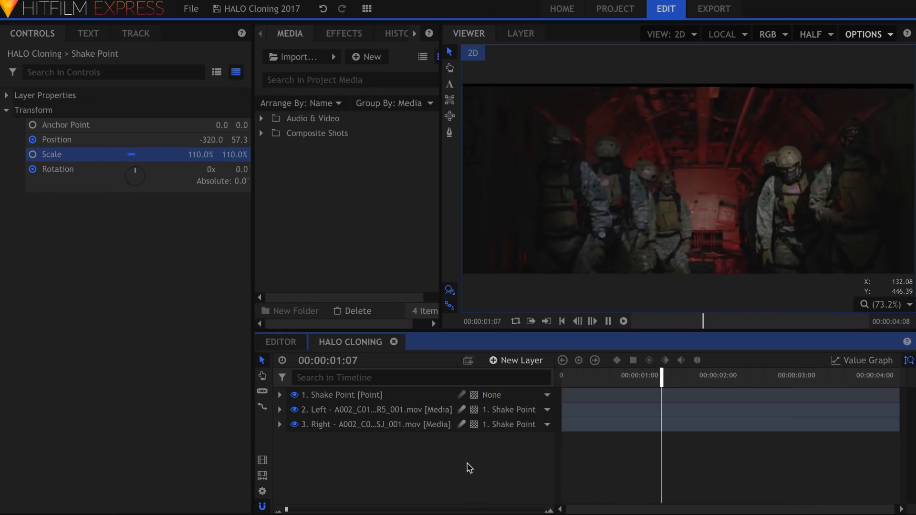